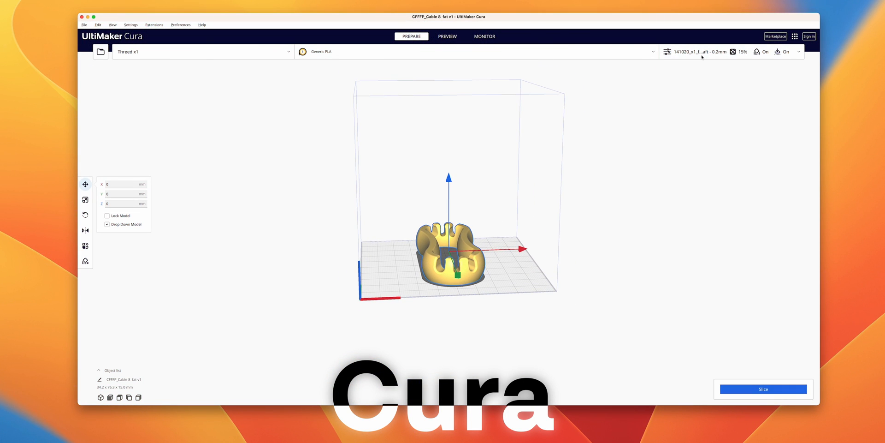
Show the print settings panel with the profile list for the cable clip model.
click(697, 51)
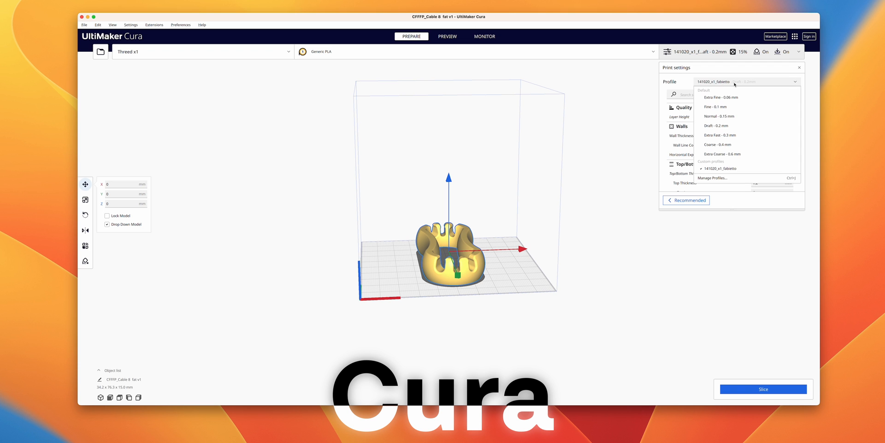